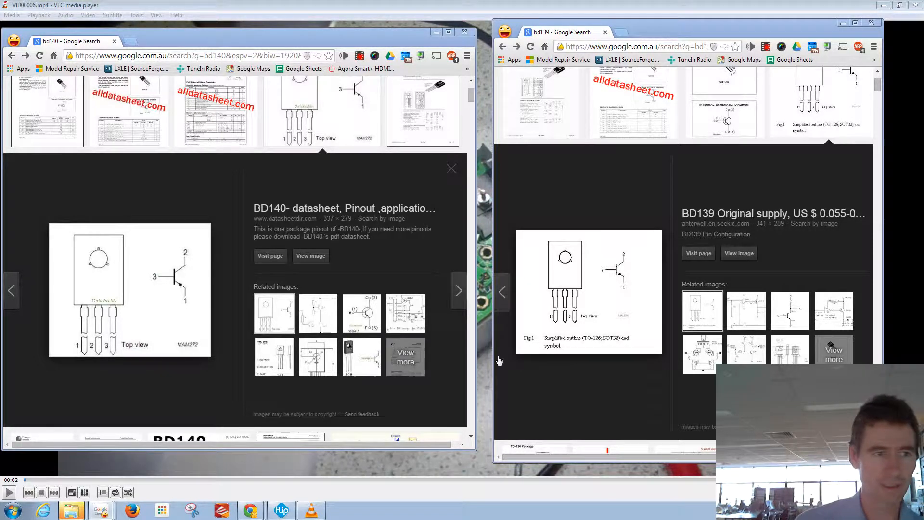
{"action": "mouse_move", "coordinate": [331, 312]}
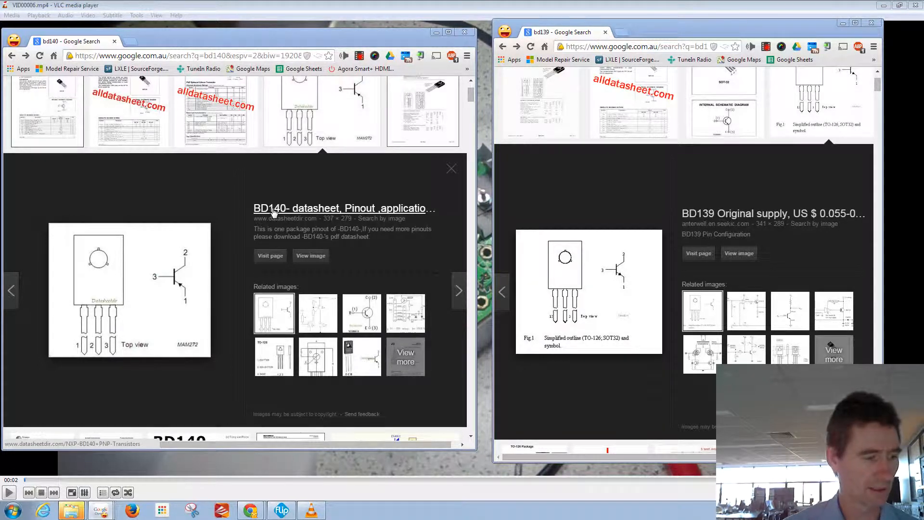
{"action": "mouse_move", "coordinate": [736, 247]}
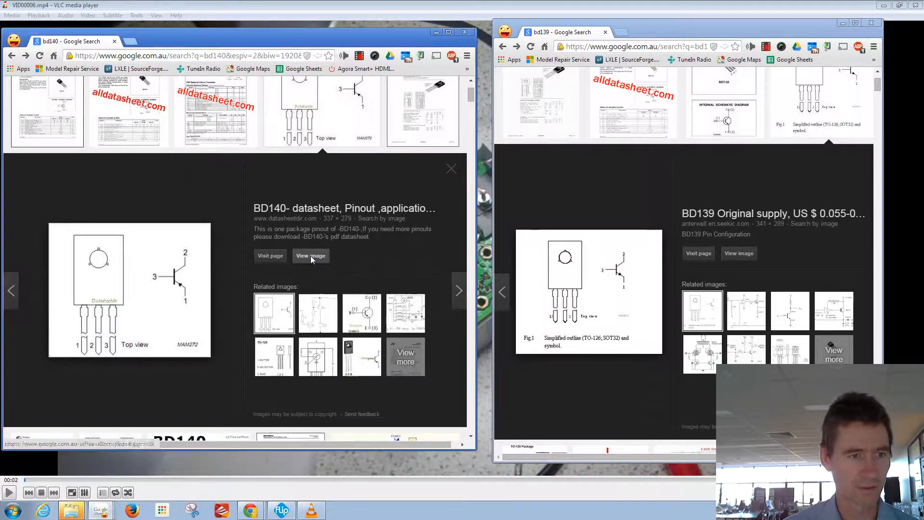
- Open the full-size BD140 pinout image from the search preview
{"action": "left_click", "coordinate": [310, 255]}
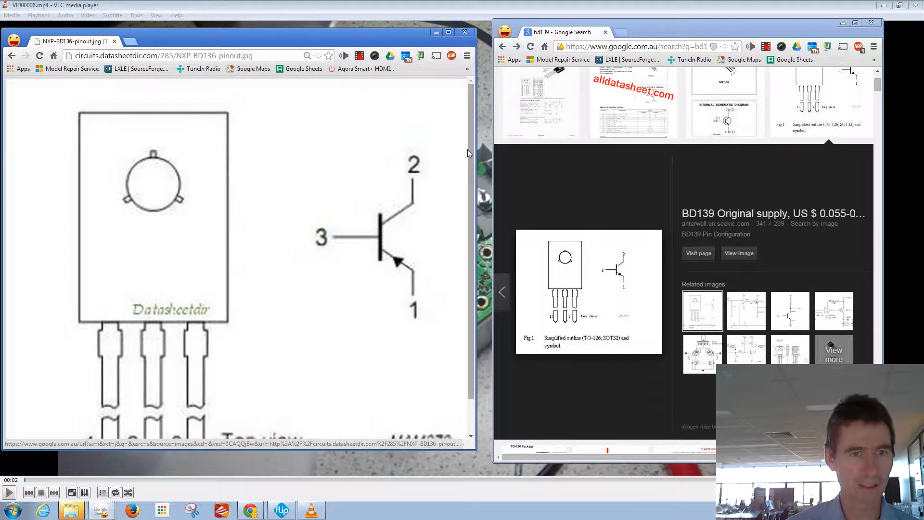
- Scroll the BD140 pinout image down to show the pin labels
{"action": "scroll", "scroll_direction": "down", "scroll_amount": 3}
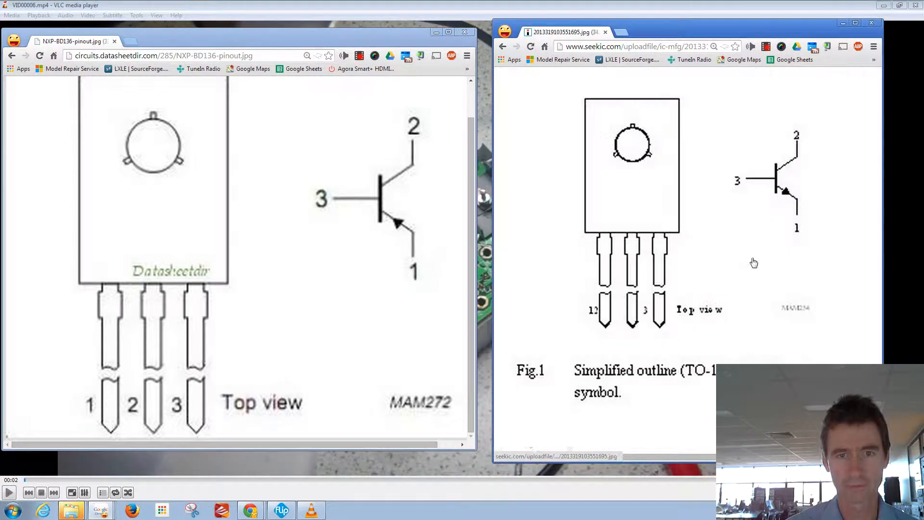
{"action": "mouse_move", "coordinate": [530, 124]}
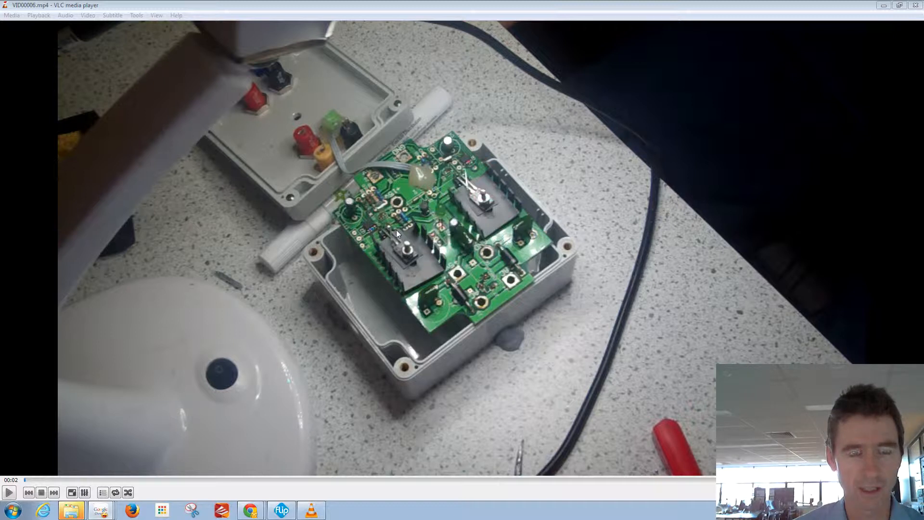
{"action": "mouse_move", "coordinate": [477, 200]}
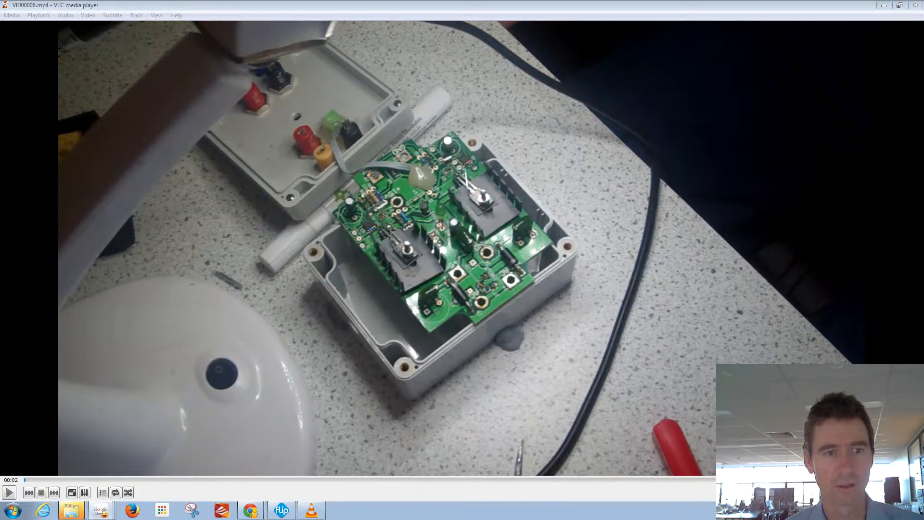
{"action": "mouse_move", "coordinate": [131, 379]}
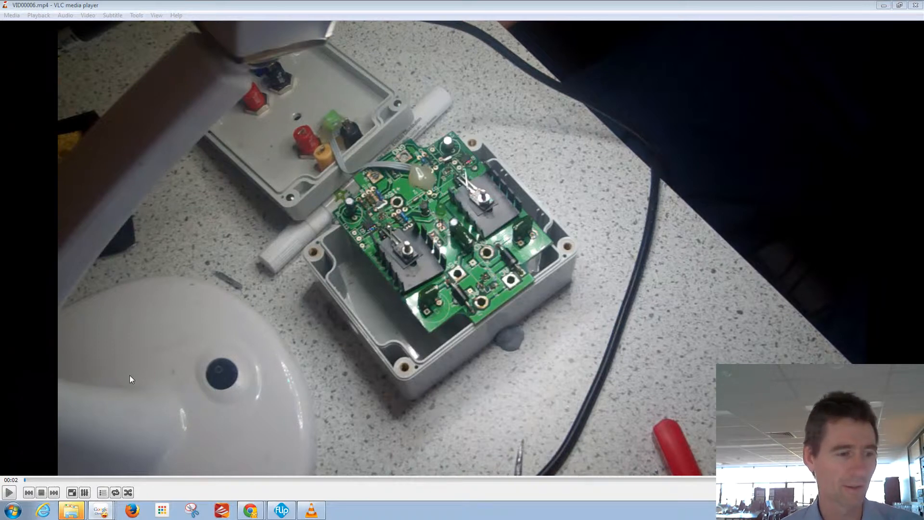
- Resume the repair video and let it play to about 2:14
{"action": "left_click", "coordinate": [9, 492]}
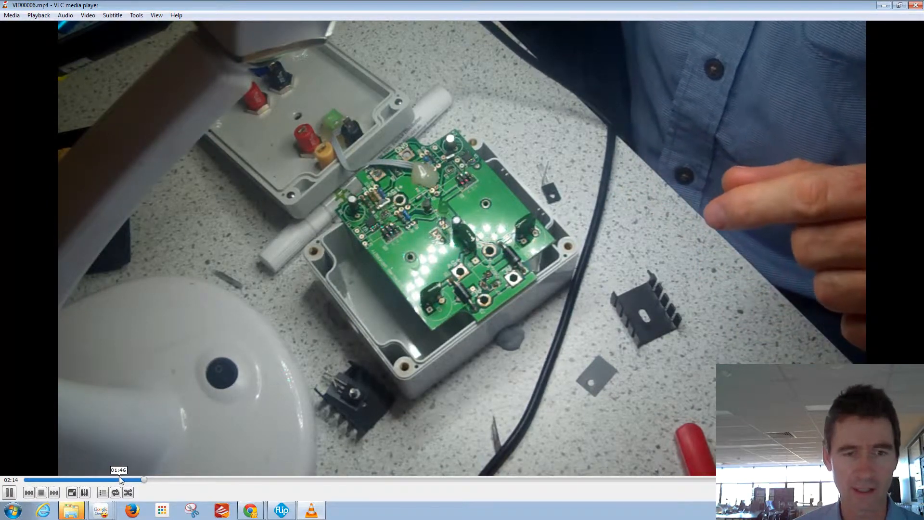
- Seek the repair video ahead to the transistor mounted on its heatsink being soldered
{"action": "left_click", "coordinate": [200, 480]}
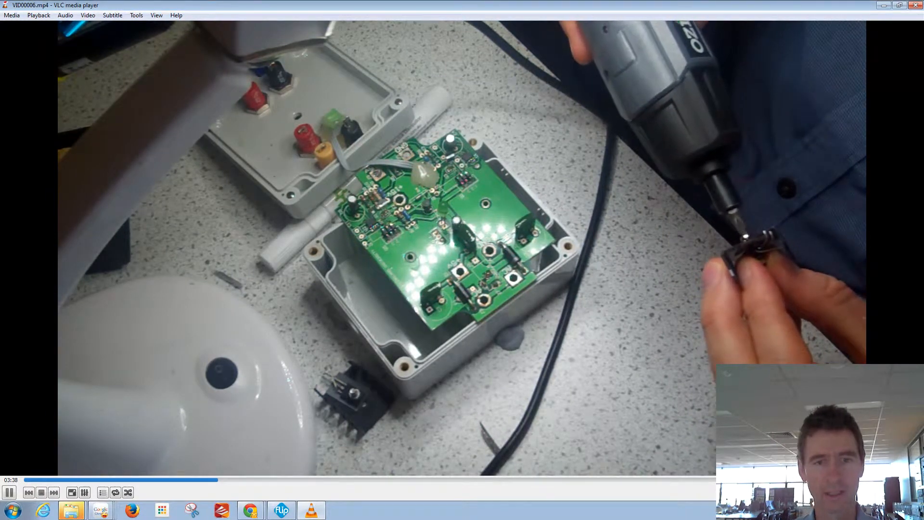
{"action": "left_click", "coordinate": [451, 481]}
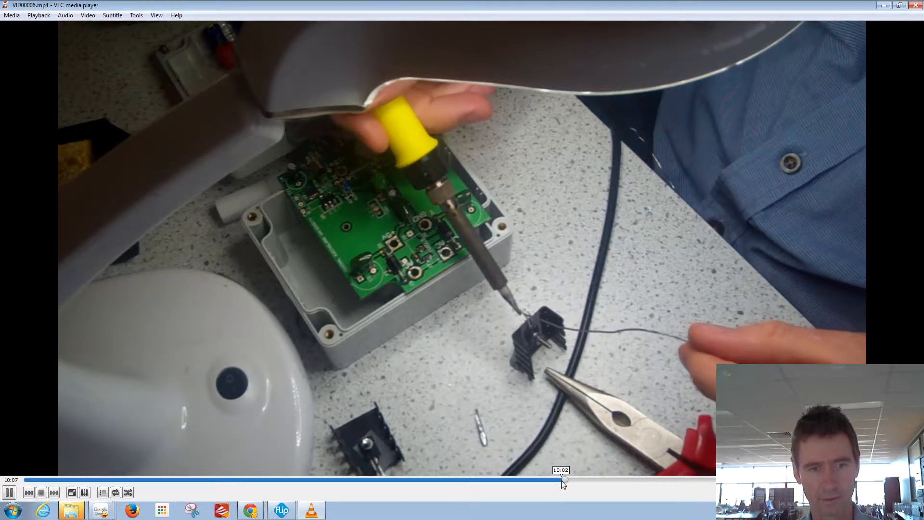
- Jump through the video around 10:18, 10:53 and 11:02 to the transistor being fitted
{"action": "left_click", "coordinate": [574, 481]}
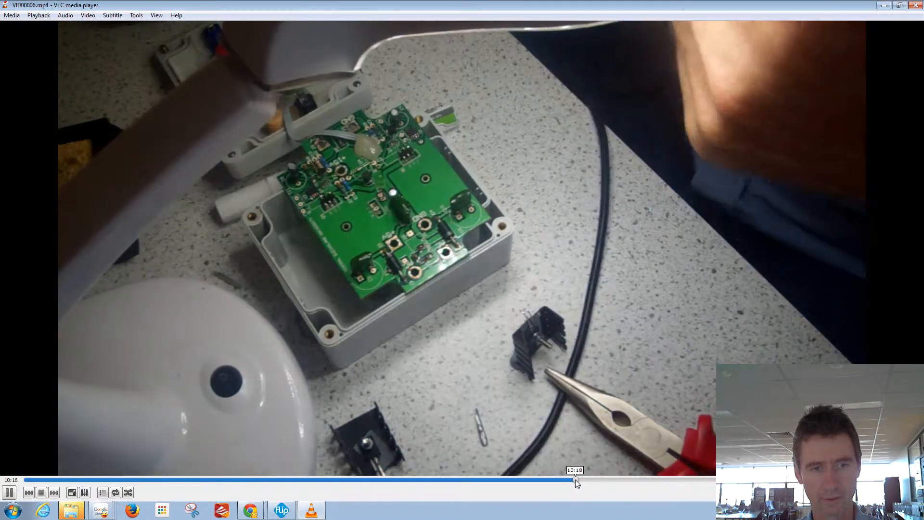
{"action": "left_click", "coordinate": [576, 480]}
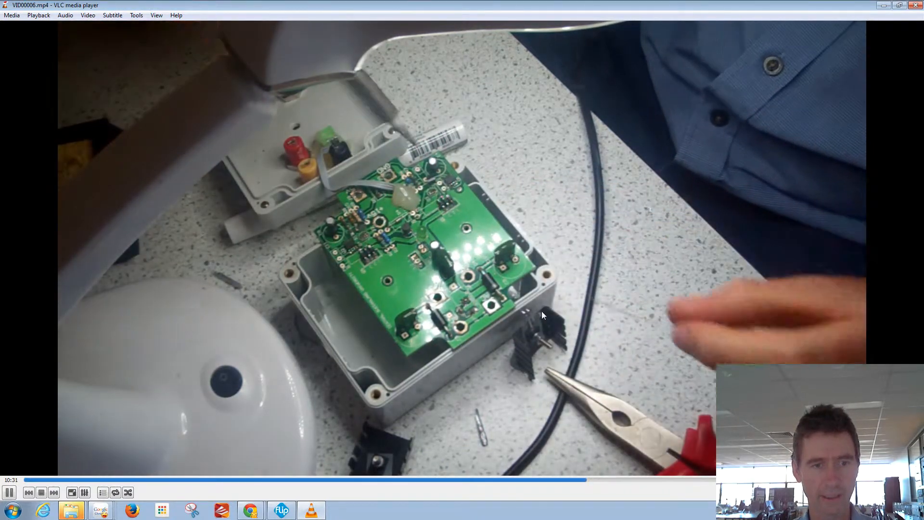
{"action": "left_click", "coordinate": [596, 481]}
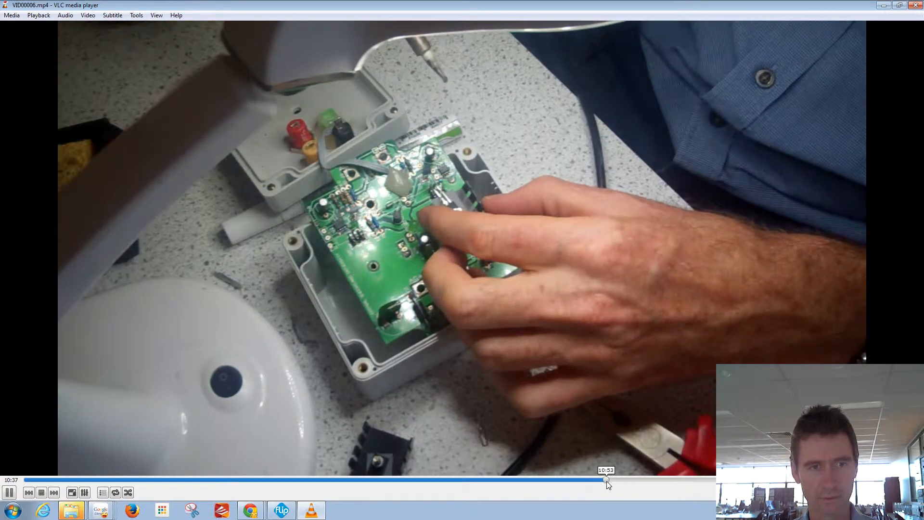
{"action": "left_click", "coordinate": [613, 481]}
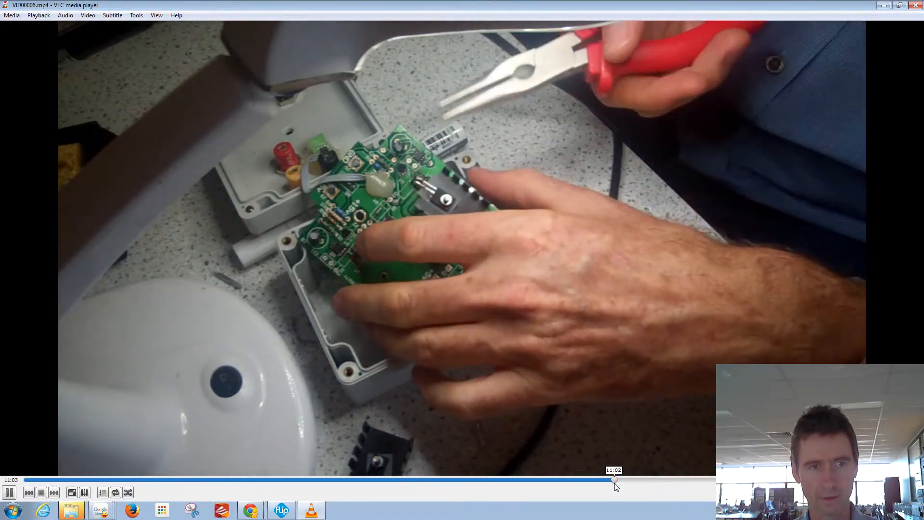